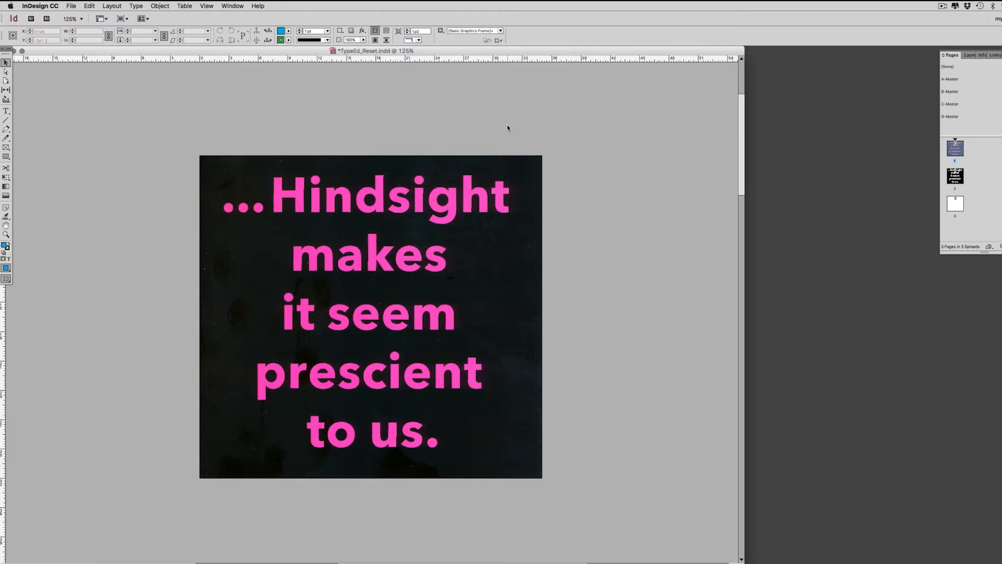
mouse_move(342, 373)
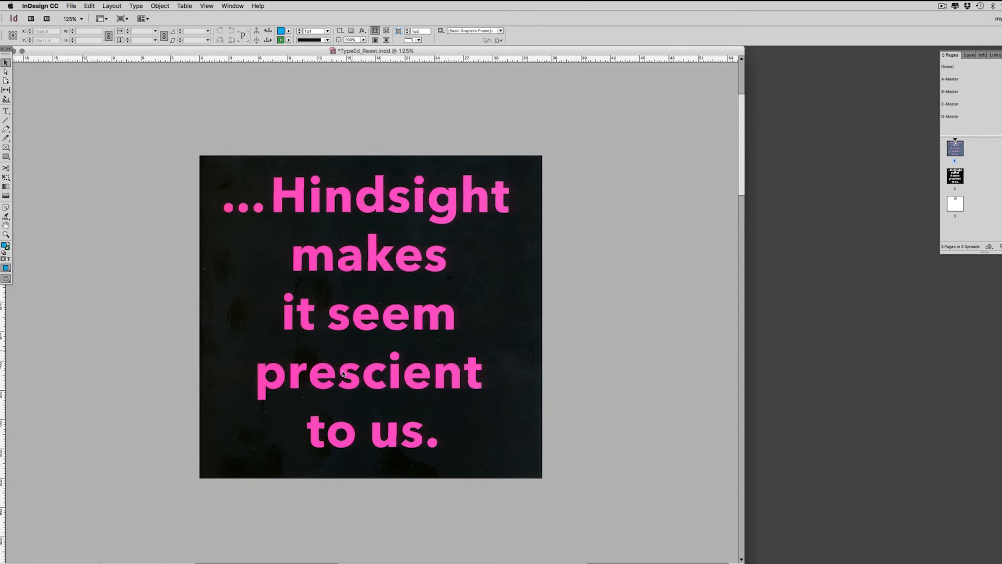
mouse_move(377, 427)
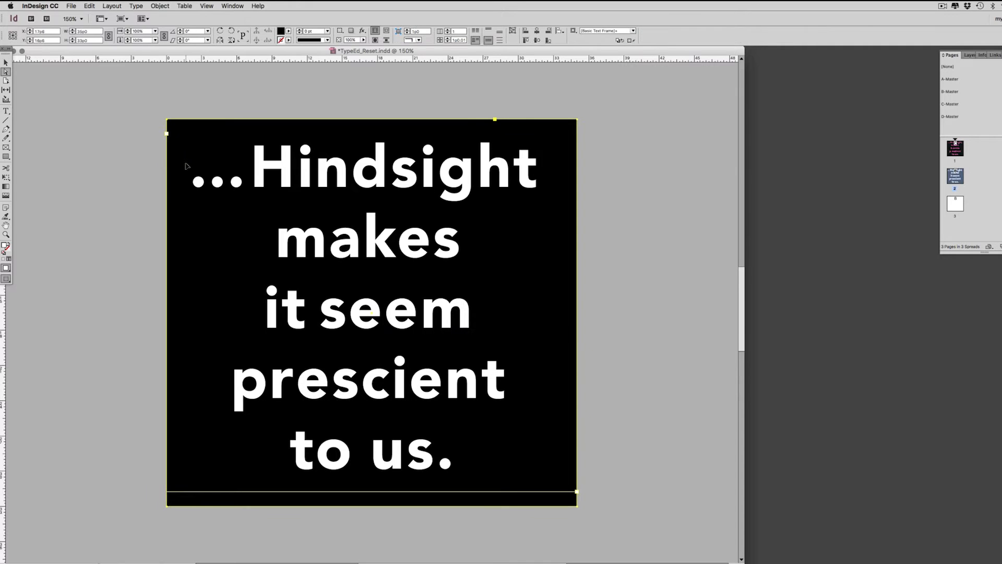
mouse_move(550, 205)
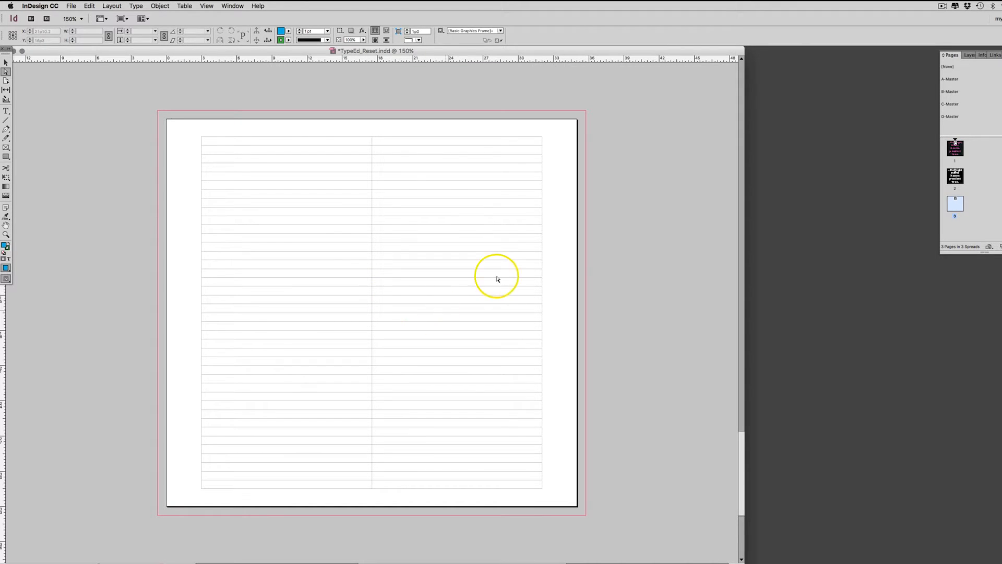
mouse_move(374, 158)
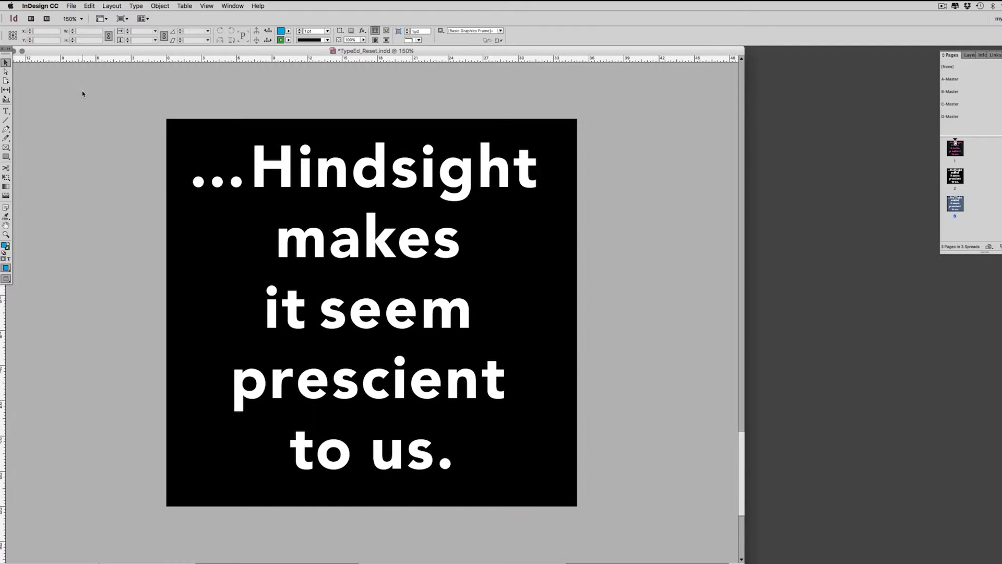
Step: Edit the quote frame with the Type tool and select its text to tighten tracking to -40
left_click(6, 110)
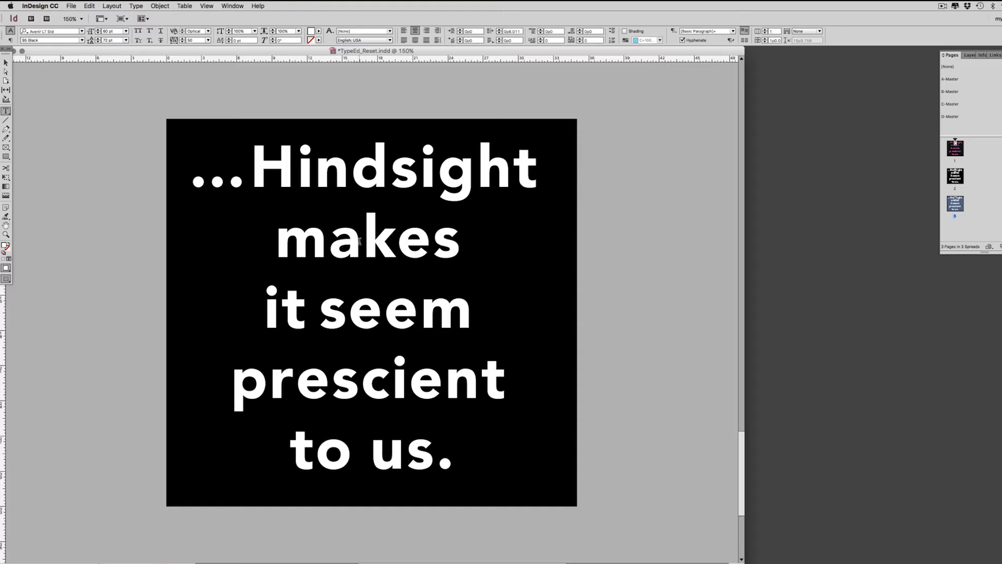
double_click(361, 238)
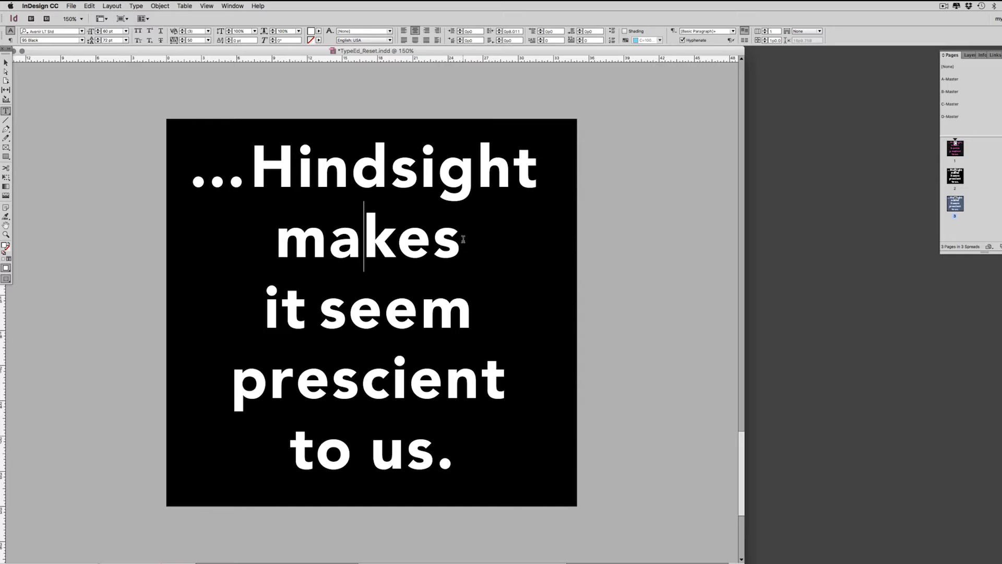
left_click(313, 166)
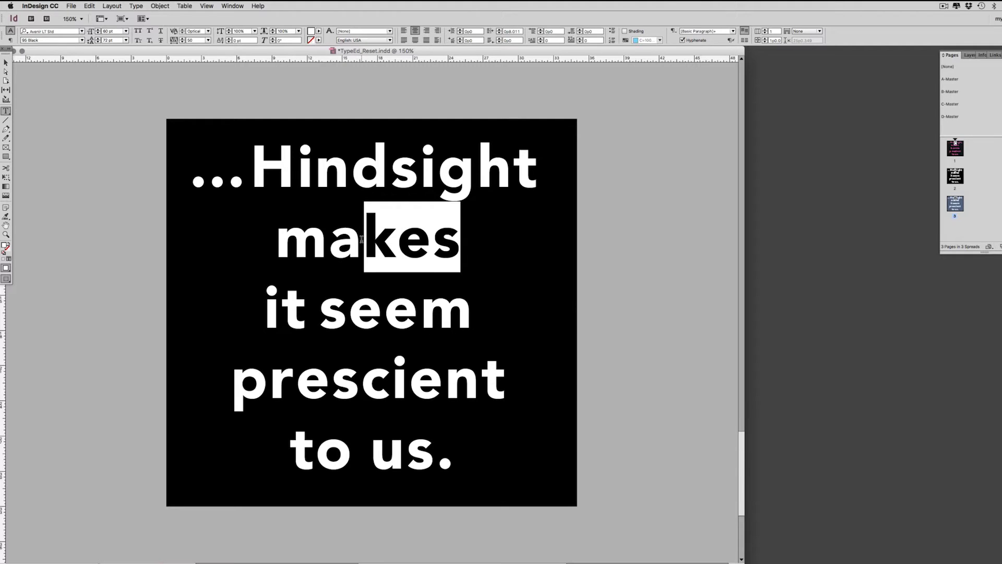
left_click_drag(409, 236, 348, 169)
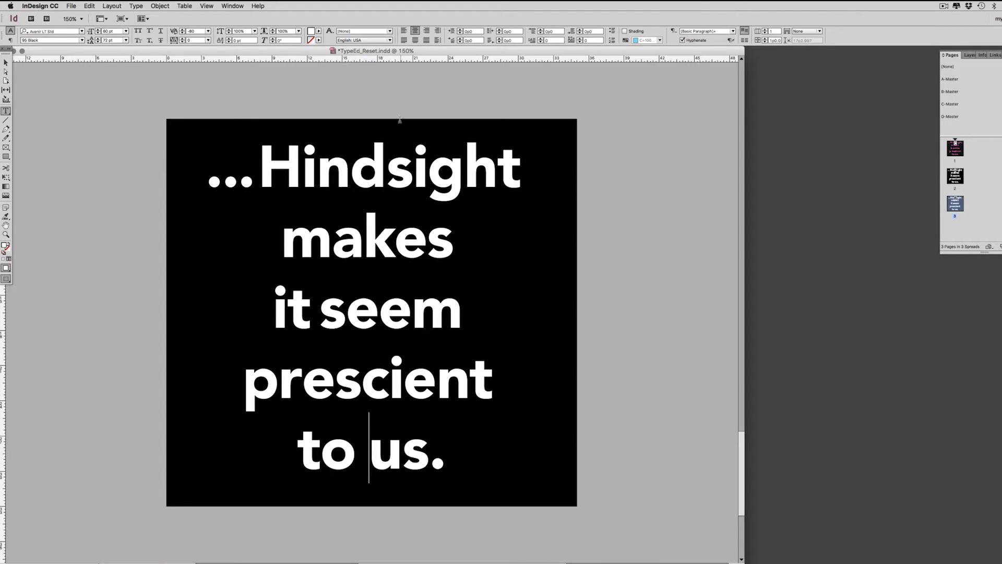
left_click(6, 63)
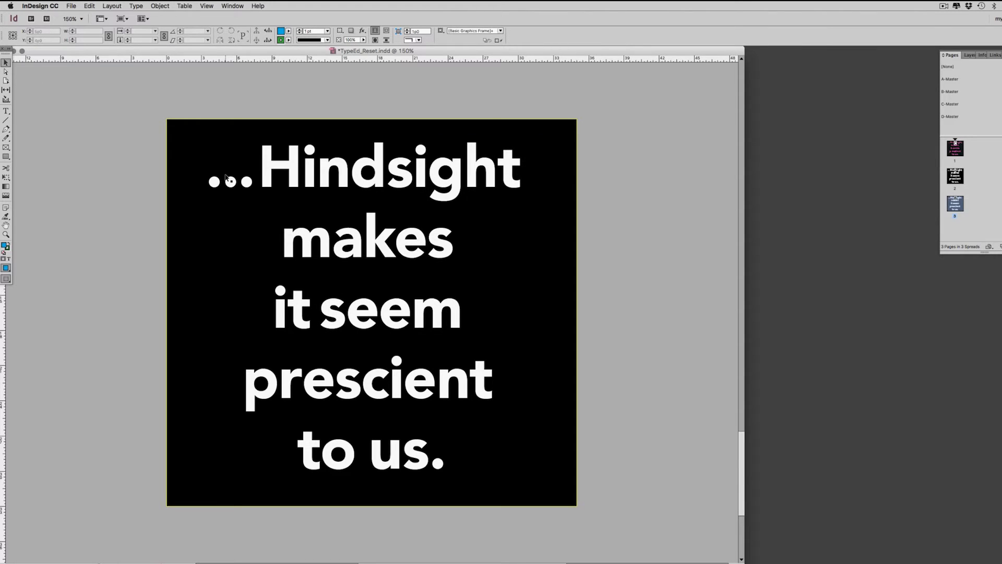
mouse_move(351, 290)
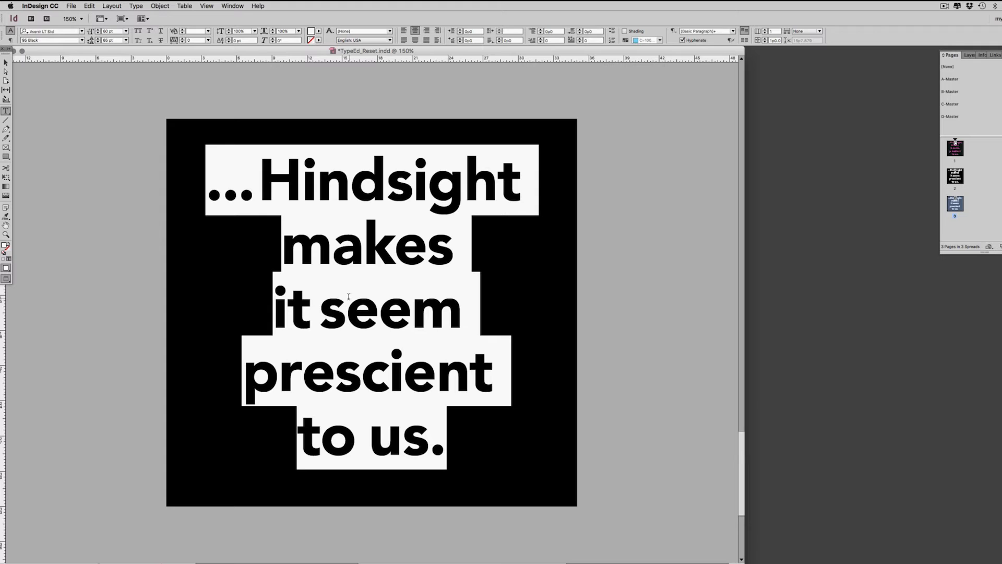
Step: Change the quote's Avenir font style to a lighter weight
left_click(217, 29)
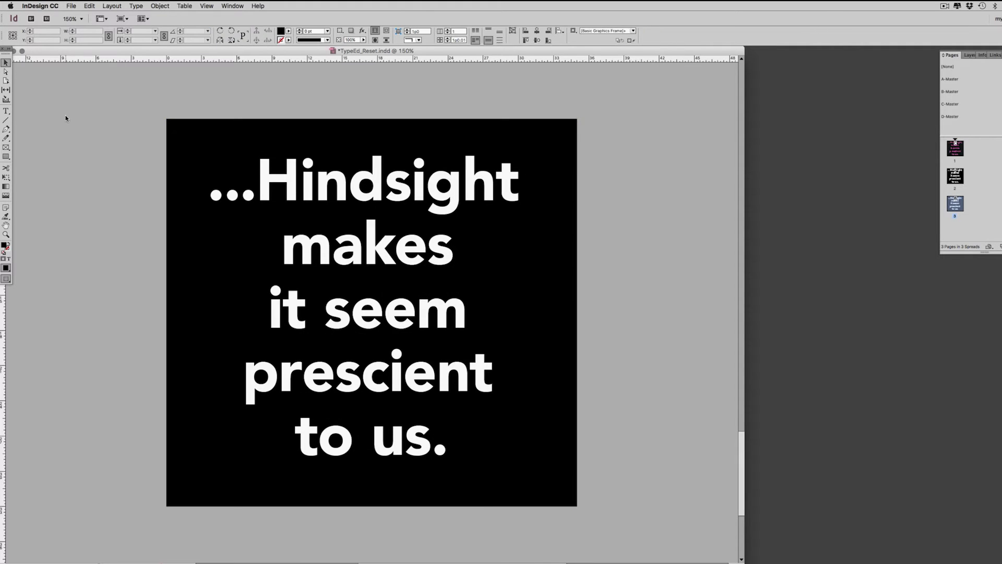
Step: Turn on Show Guides and Show Baseline Grid over the page 3 quote
left_click(368, 191)
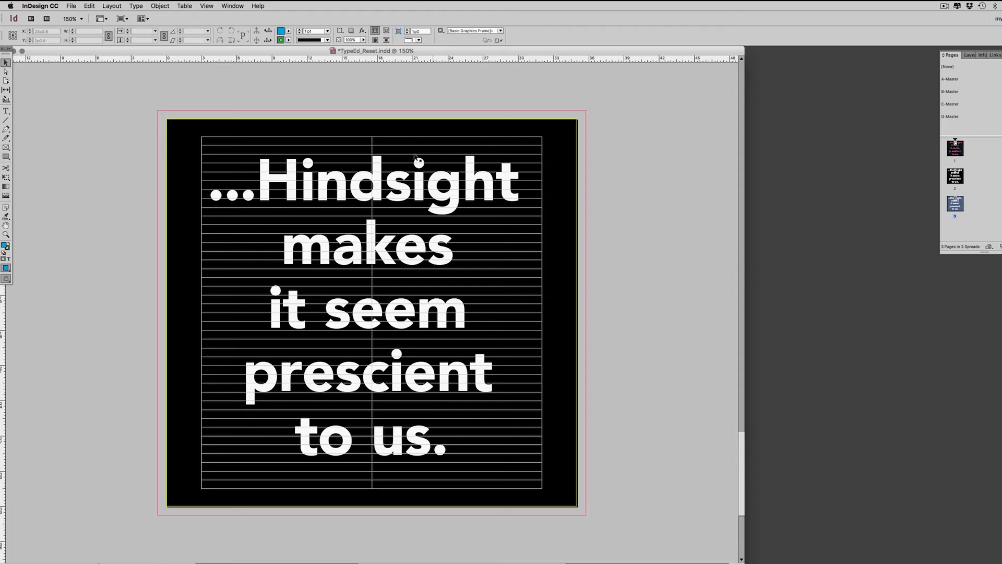
mouse_move(246, 207)
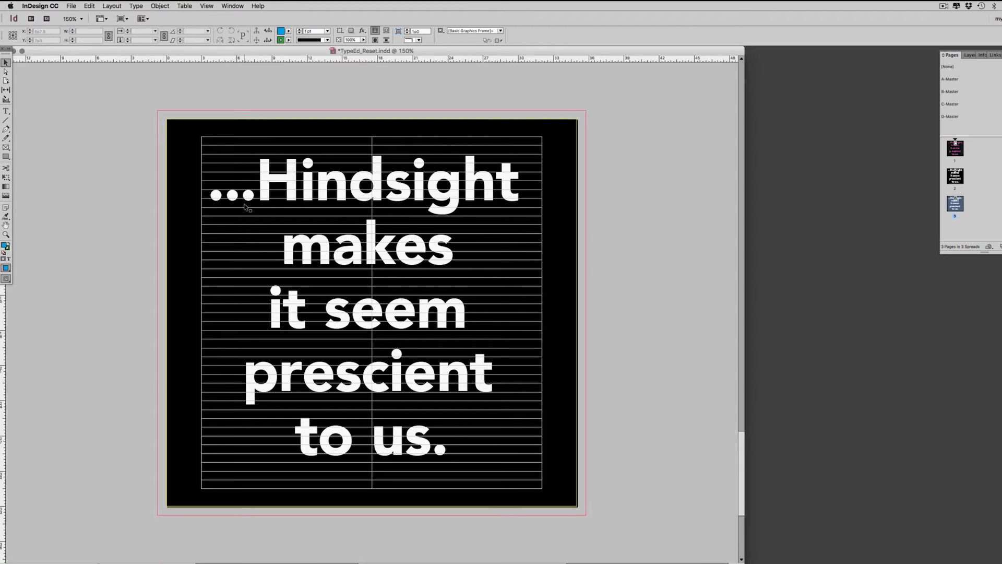
mouse_move(433, 452)
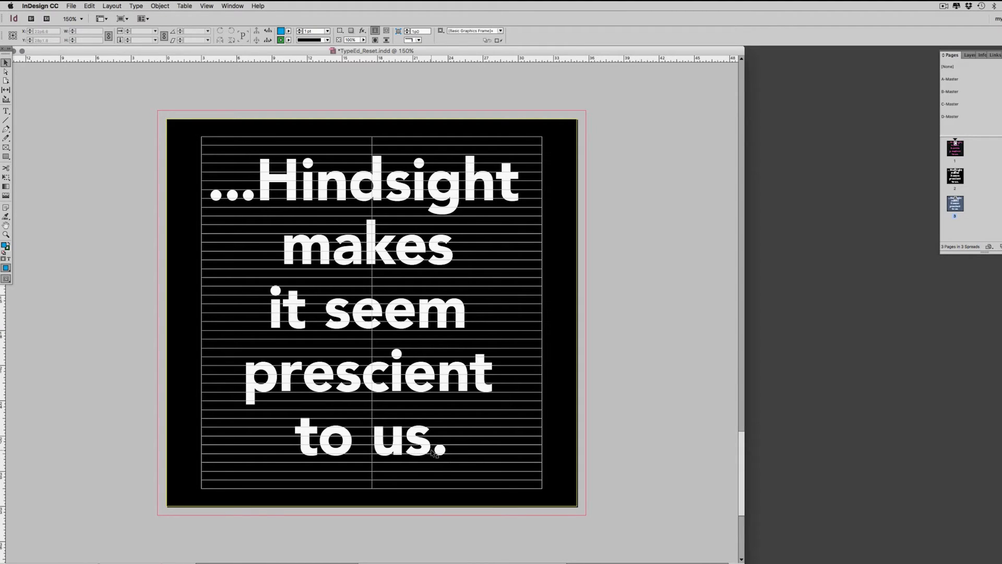
mouse_move(428, 165)
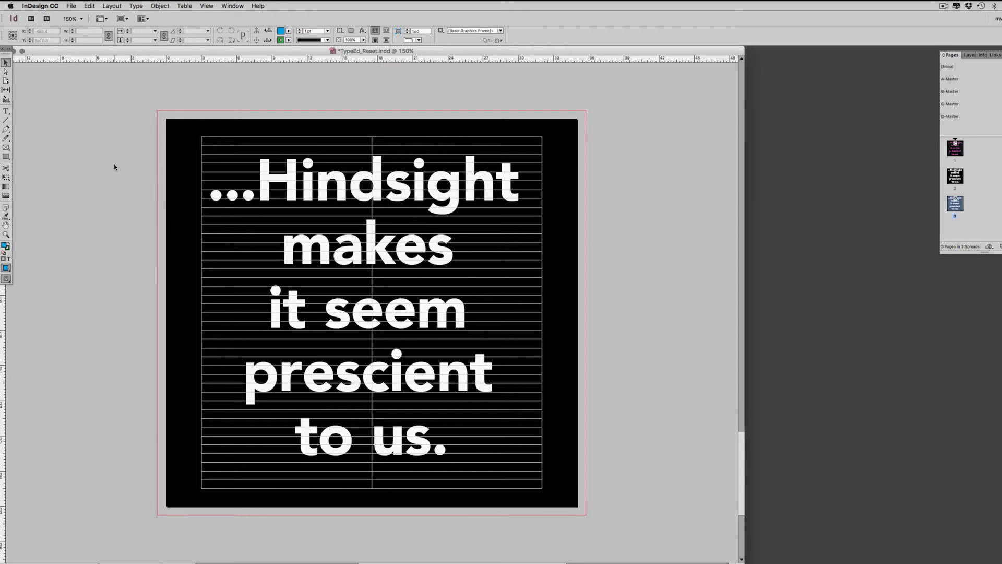
Step: Hang the opening ellipsis outside the left margin so the Hindsight line aligns optically
left_click(954, 109)
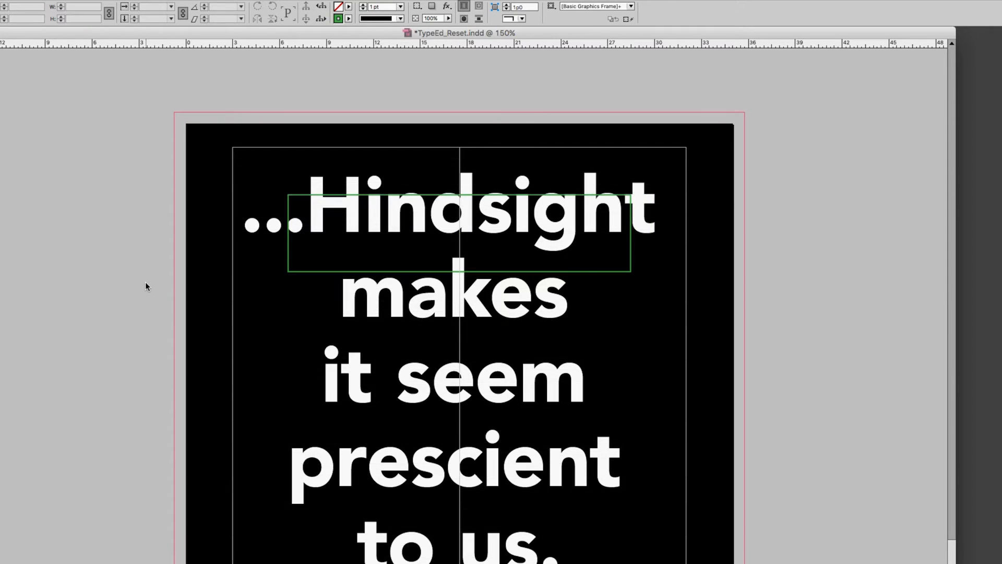
mouse_move(186, 204)
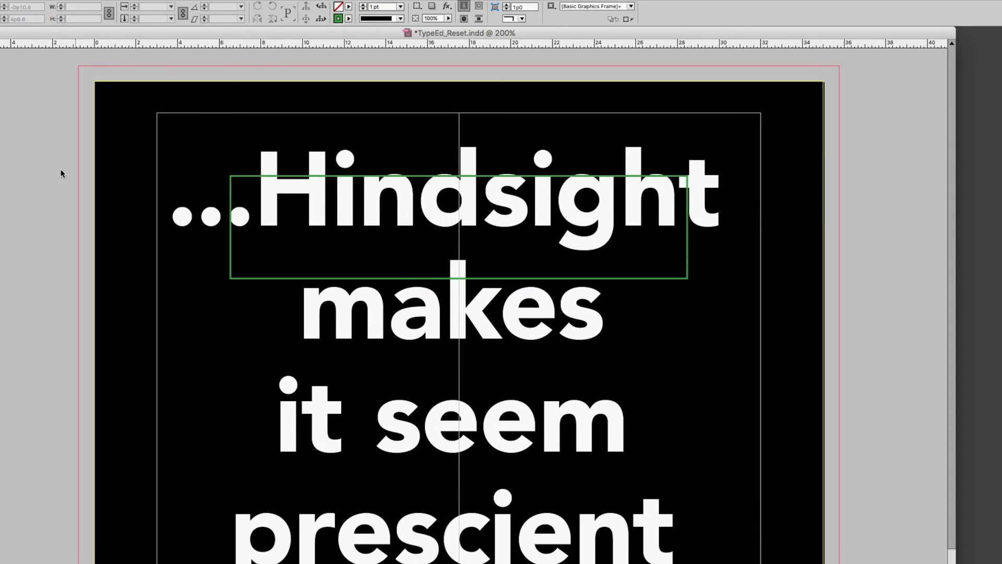
left_click(347, 200)
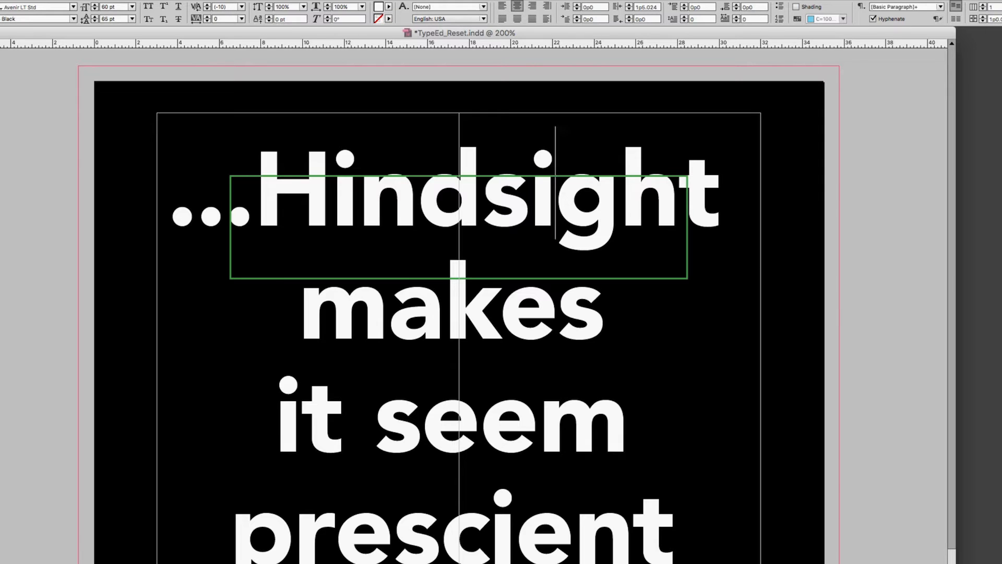
left_click(230, 6)
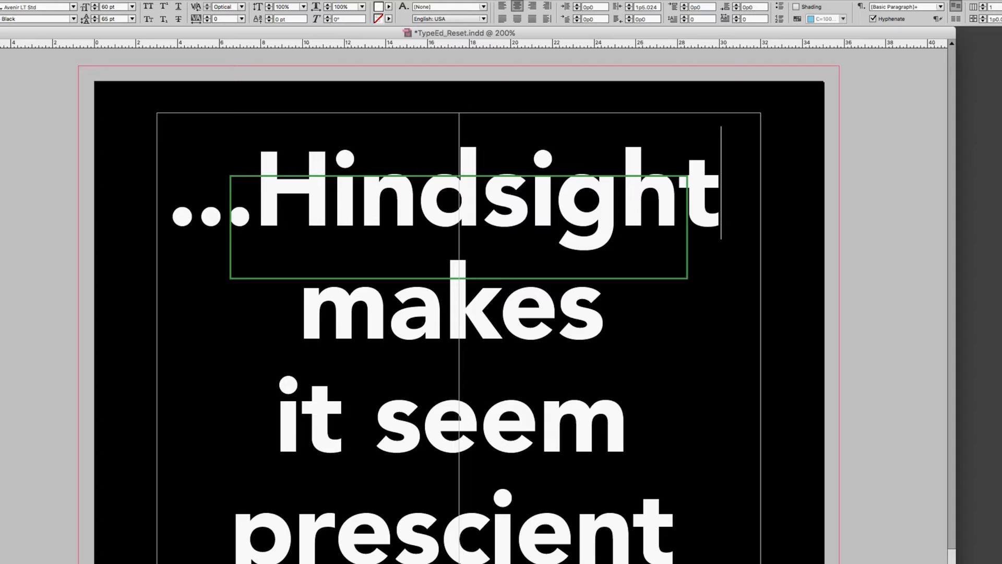
left_click(641, 7)
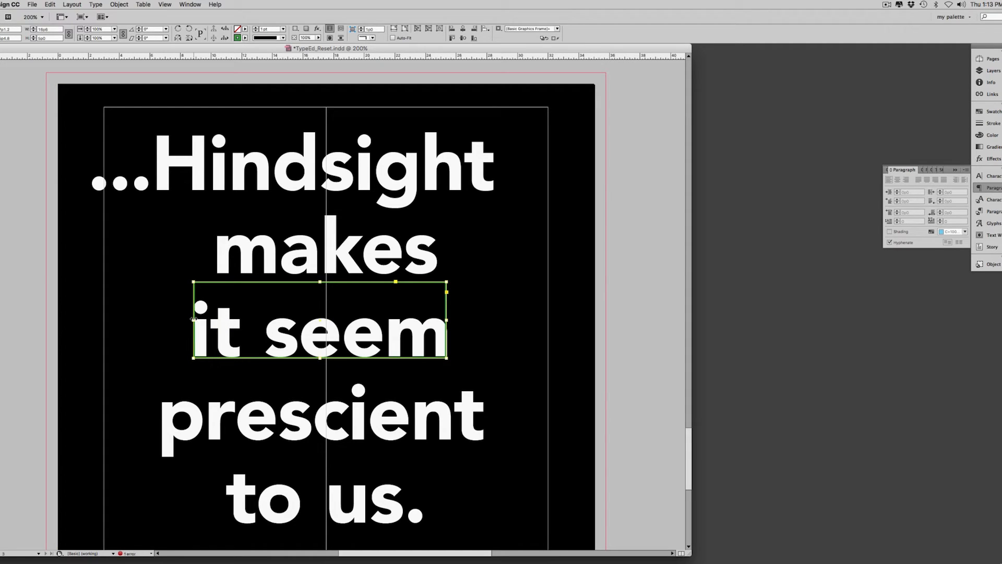
mouse_move(144, 264)
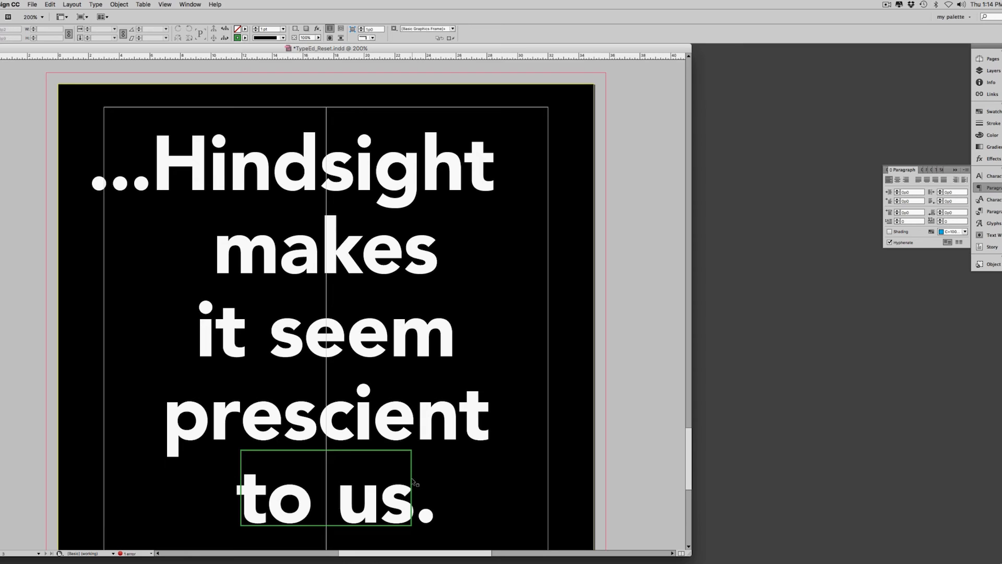
Step: Zoom the page to 125% and display the Pages panel thumbnails
left_click(635, 390)
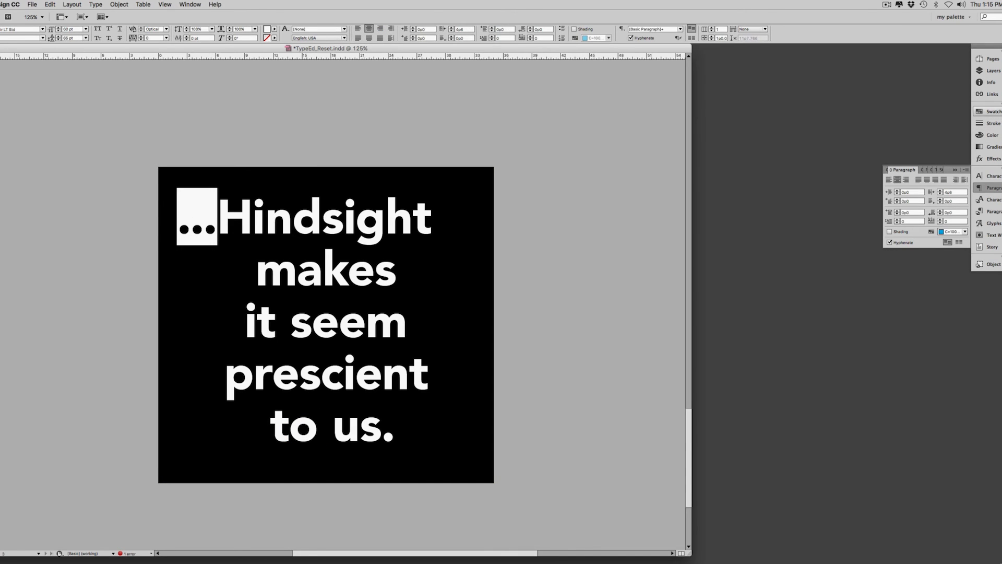
left_click(993, 111)
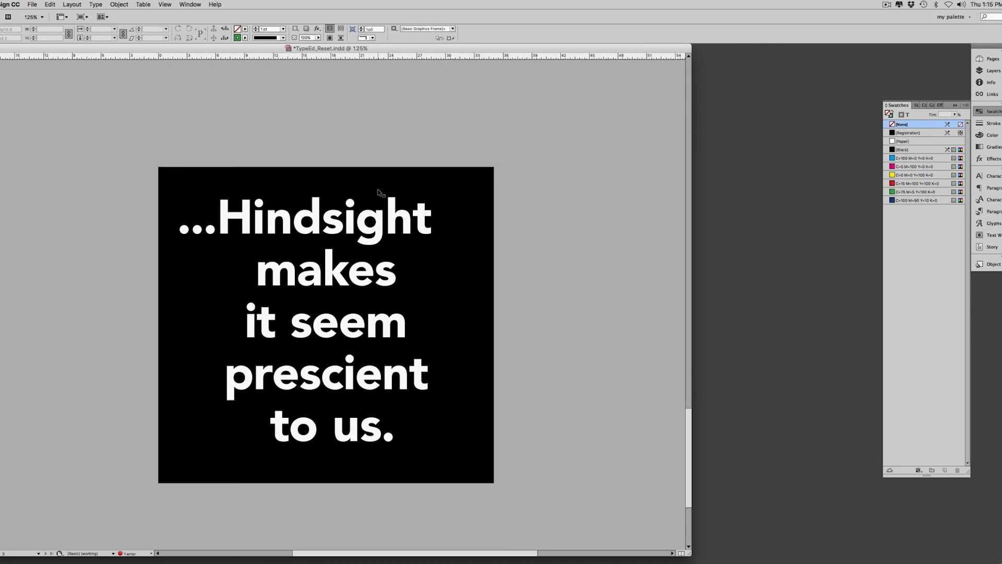
mouse_move(246, 281)
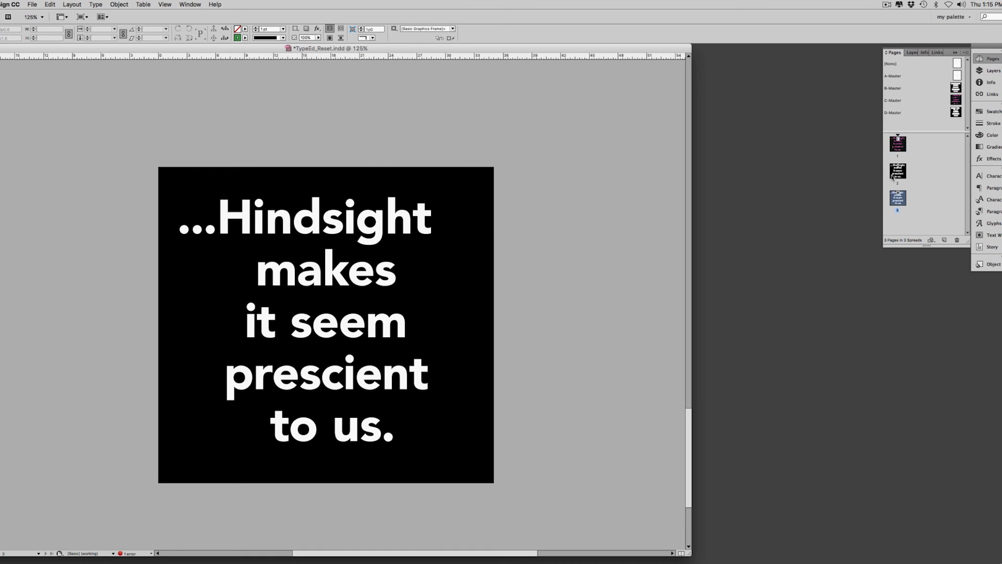
left_click(897, 171)
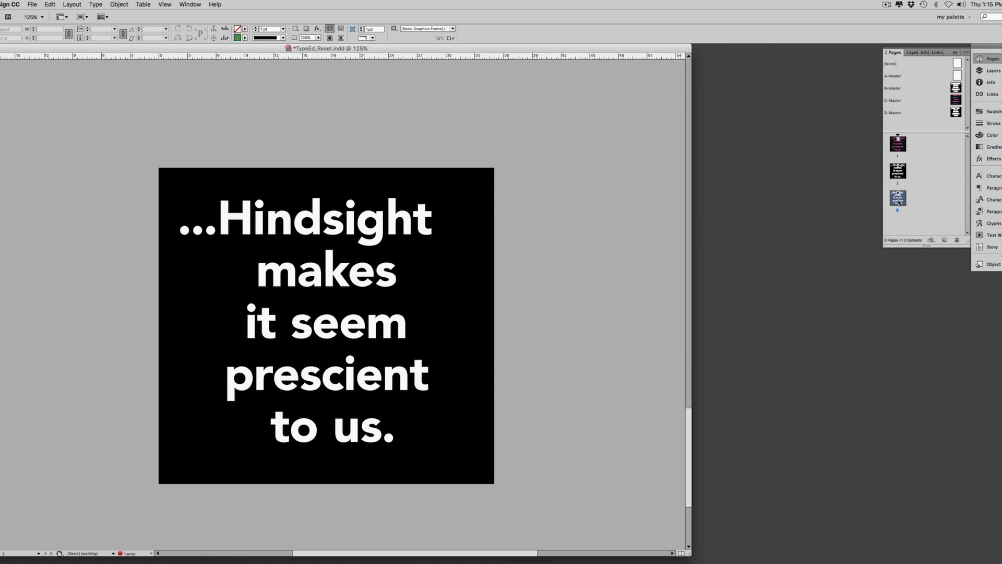
left_click(897, 171)
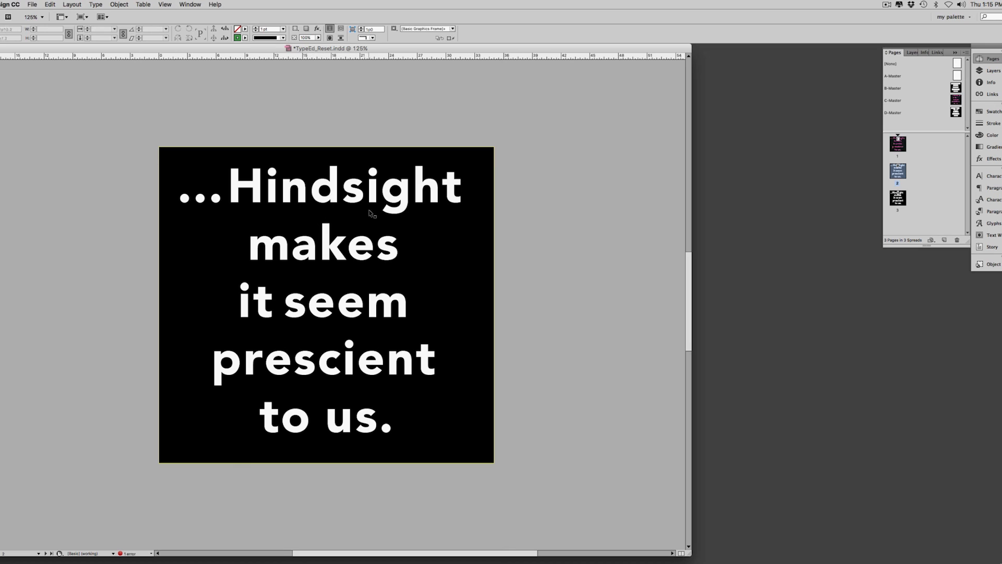
mouse_move(268, 203)
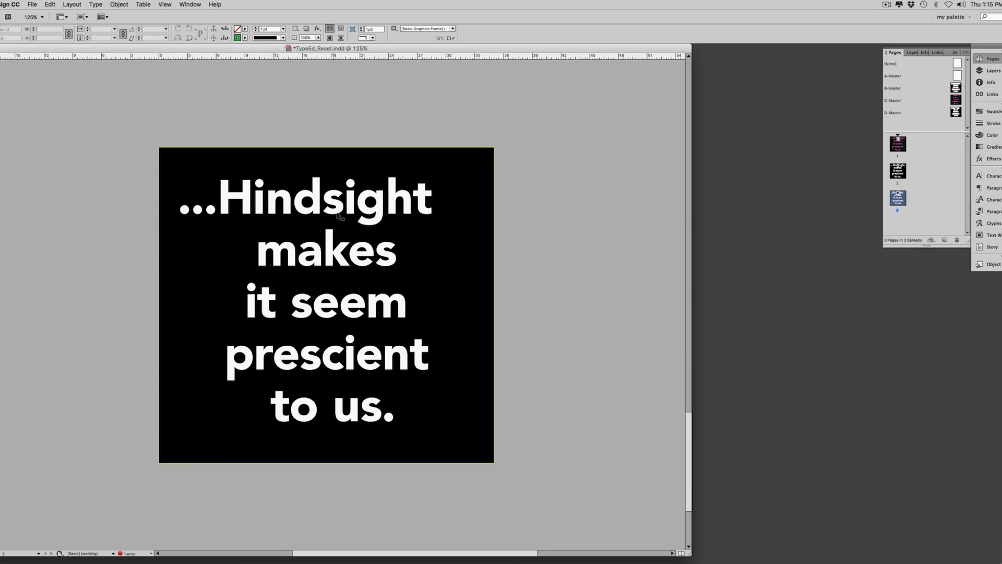
mouse_move(415, 288)
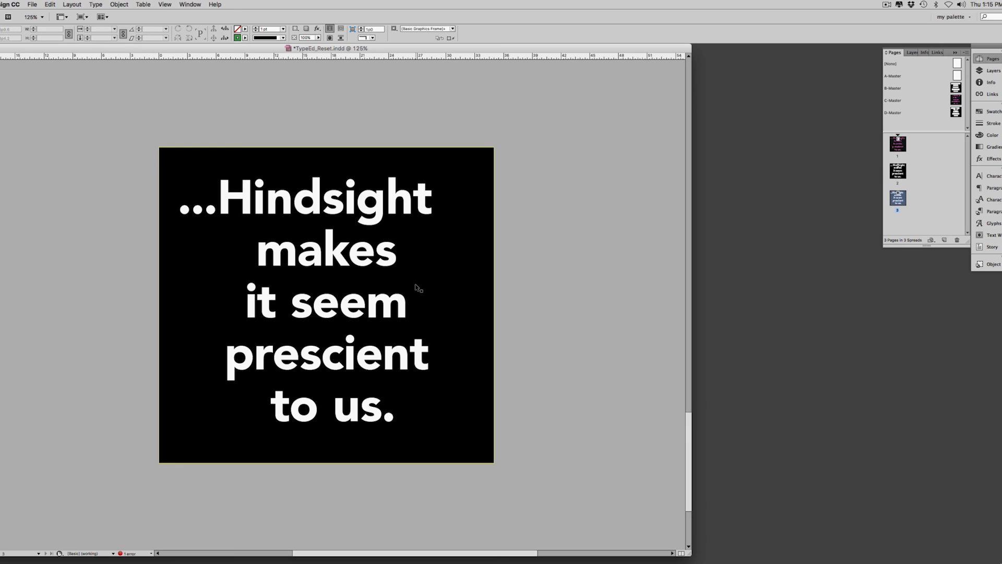
mouse_move(283, 319)
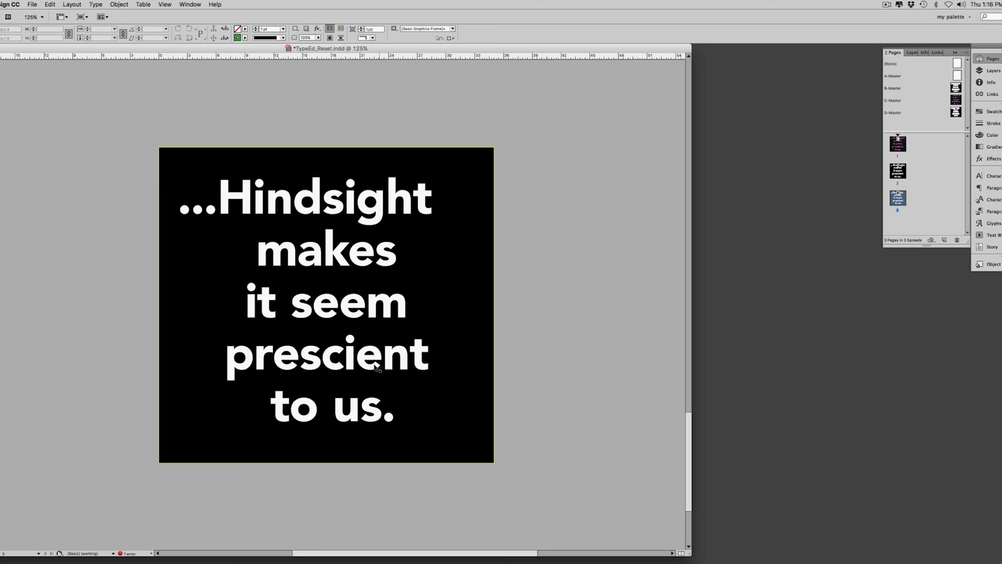
left_click(376, 369)
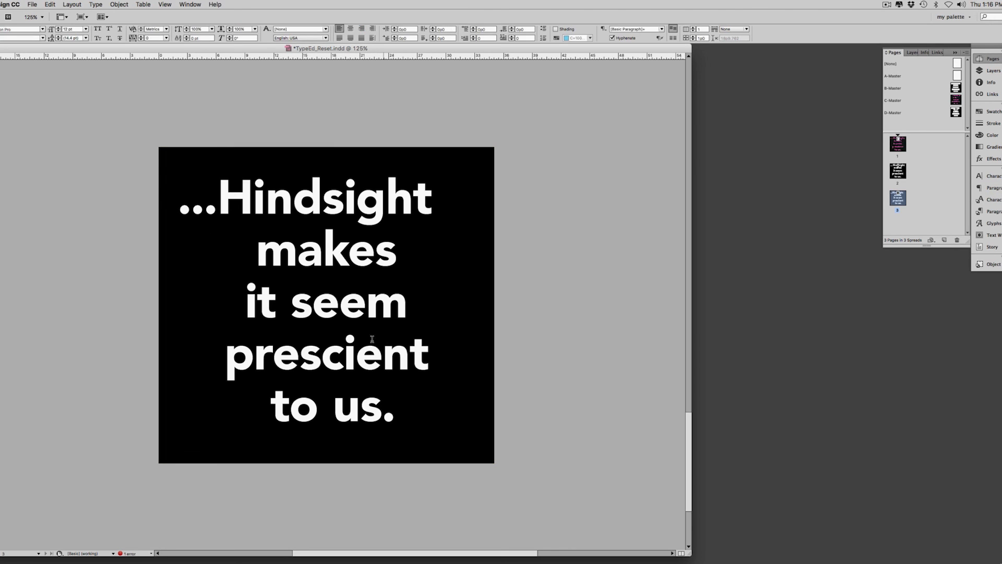
left_click(332, 406)
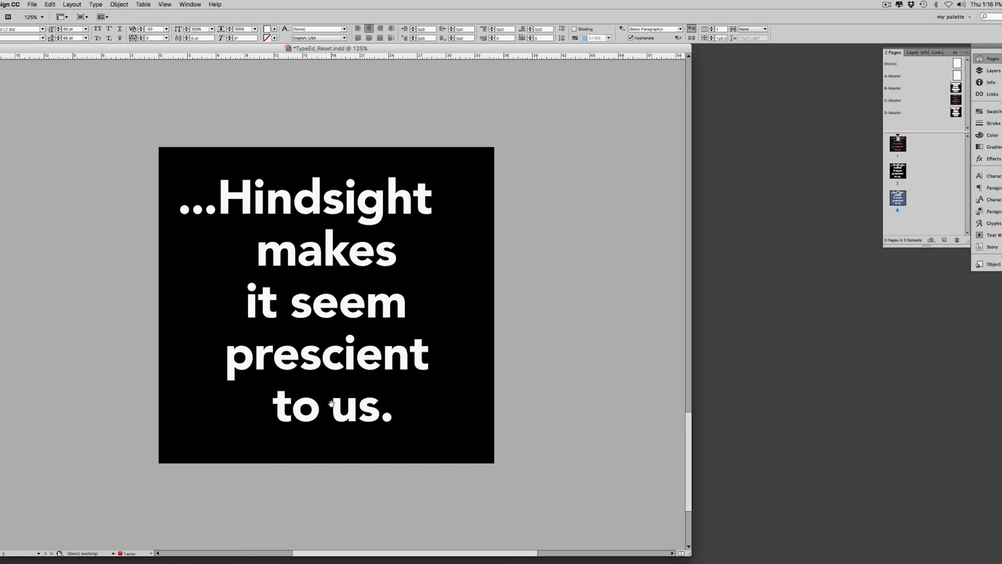
left_click(326, 304)
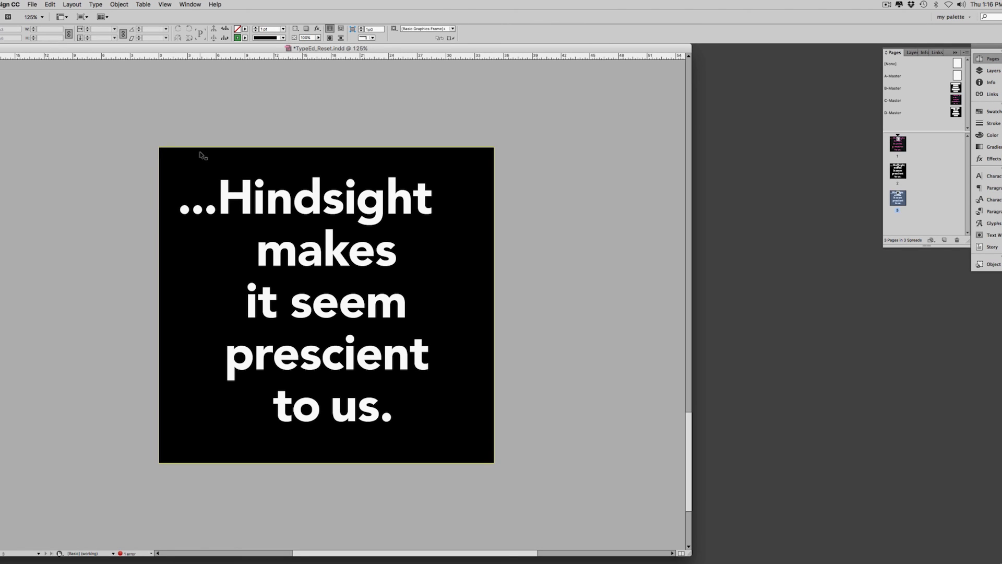
mouse_move(343, 402)
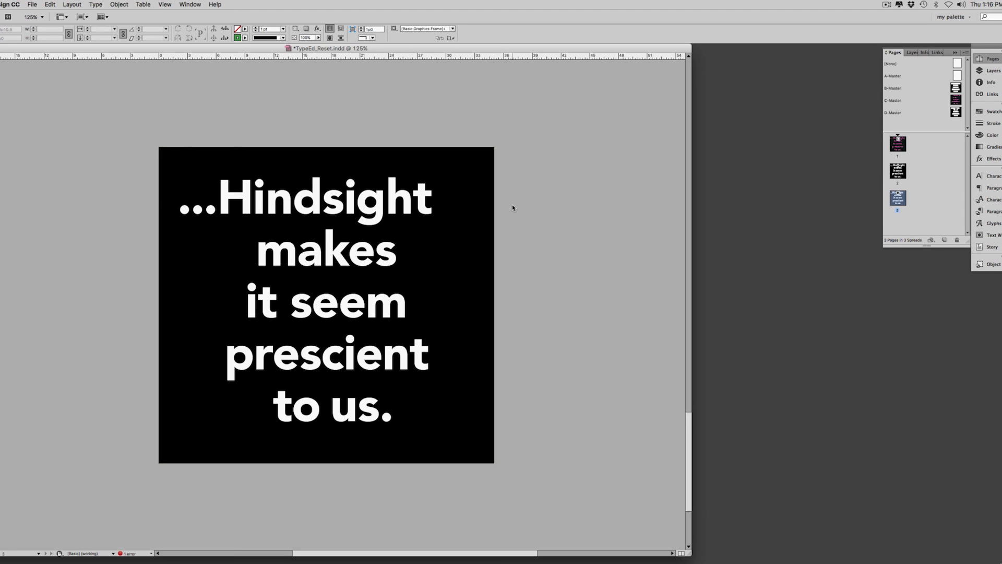
left_click(897, 171)
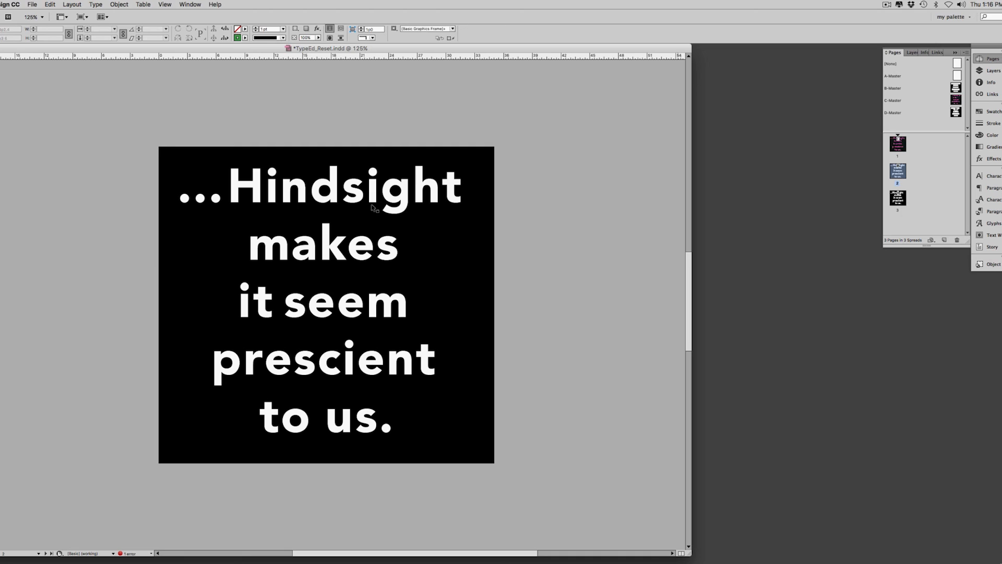
mouse_move(543, 281)
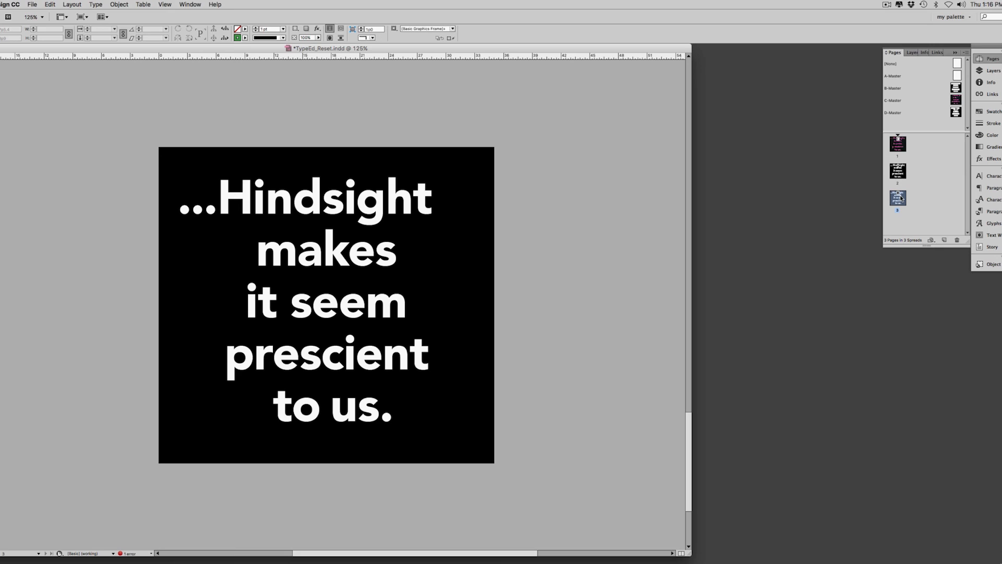
mouse_move(556, 224)
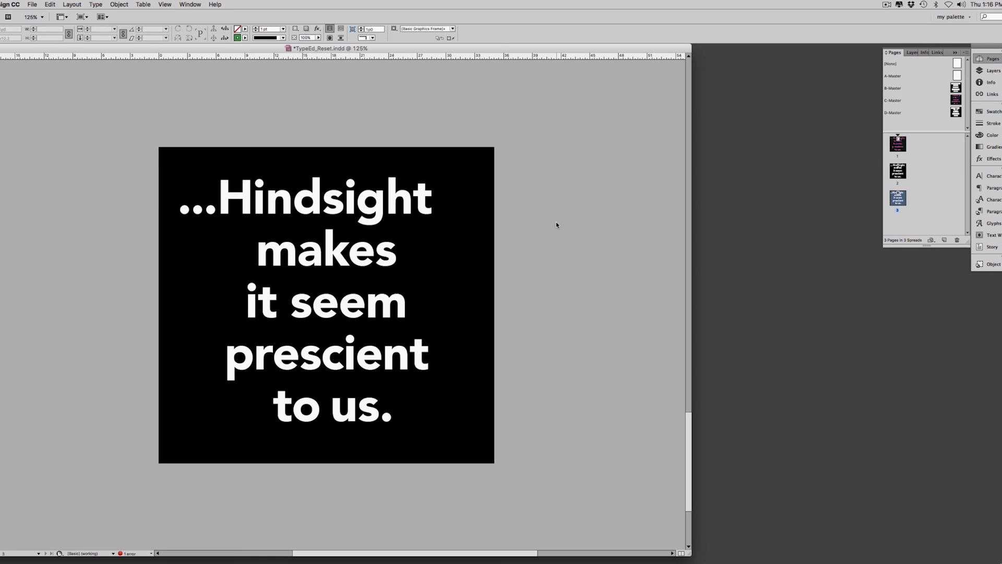